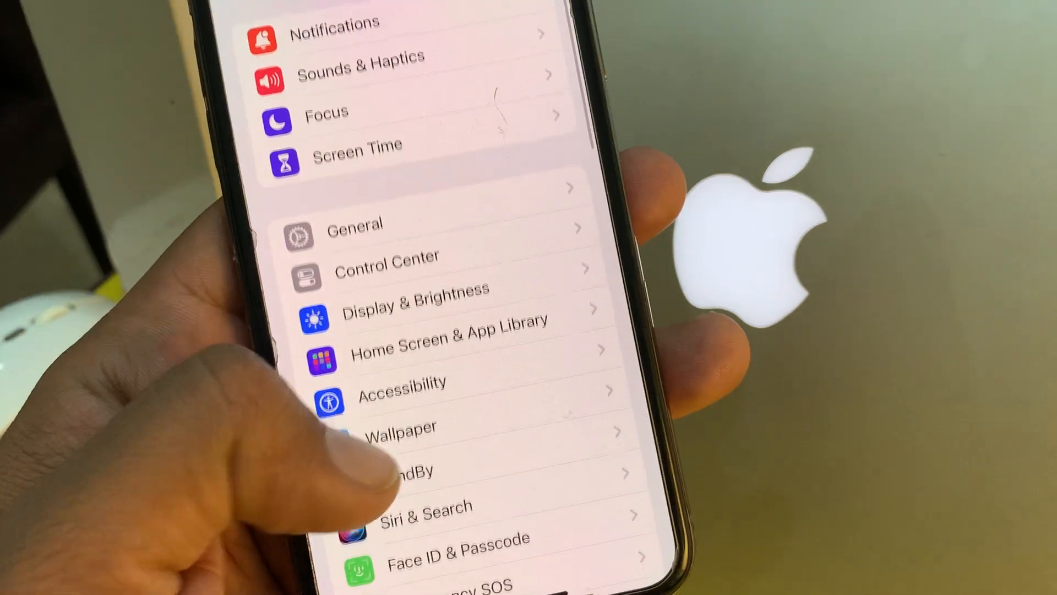
Scroll down through the main Settings list.
scroll(down, 3)
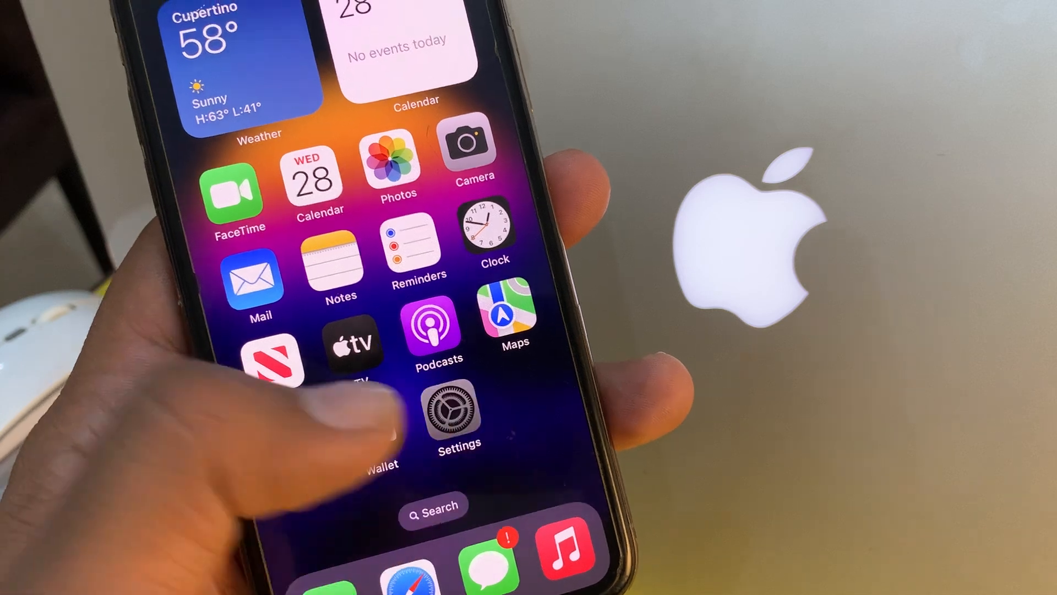
Reopen Settings and go into Screen Time's Content & Privacy Restrictions.
click(458, 418)
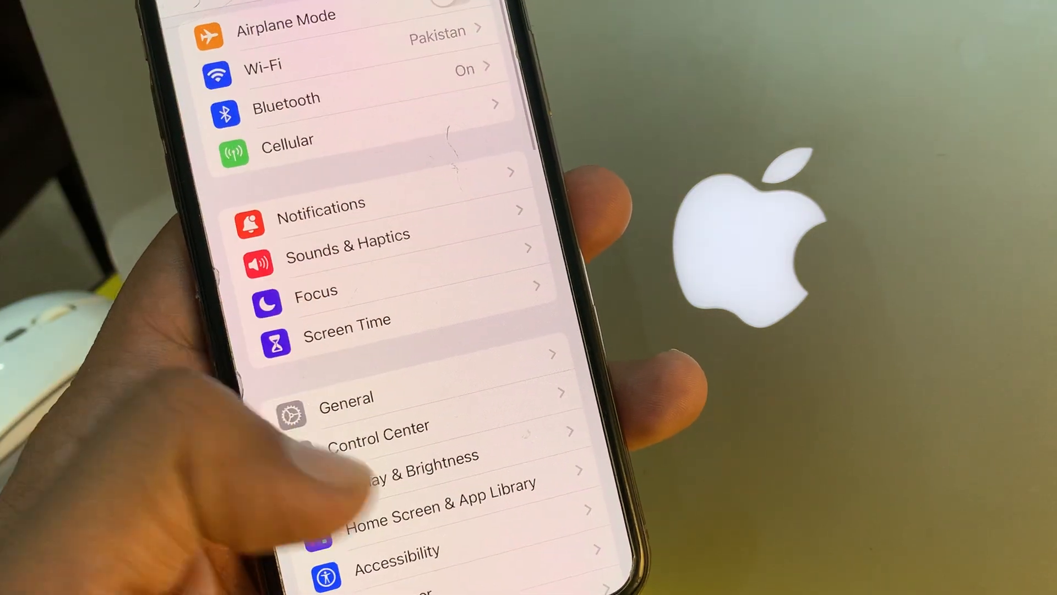
scroll(down, 3)
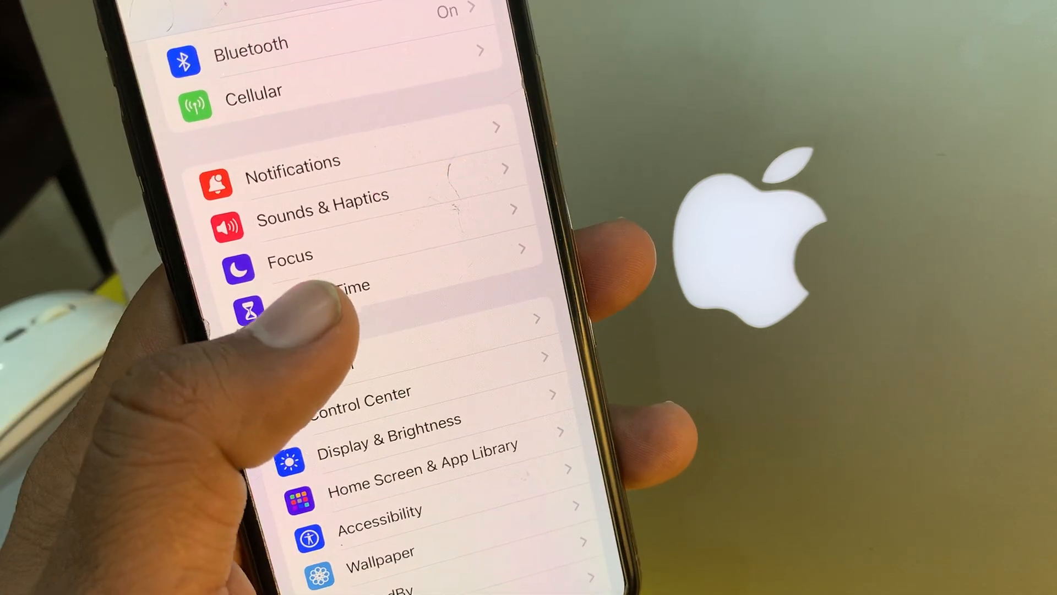
click(323, 297)
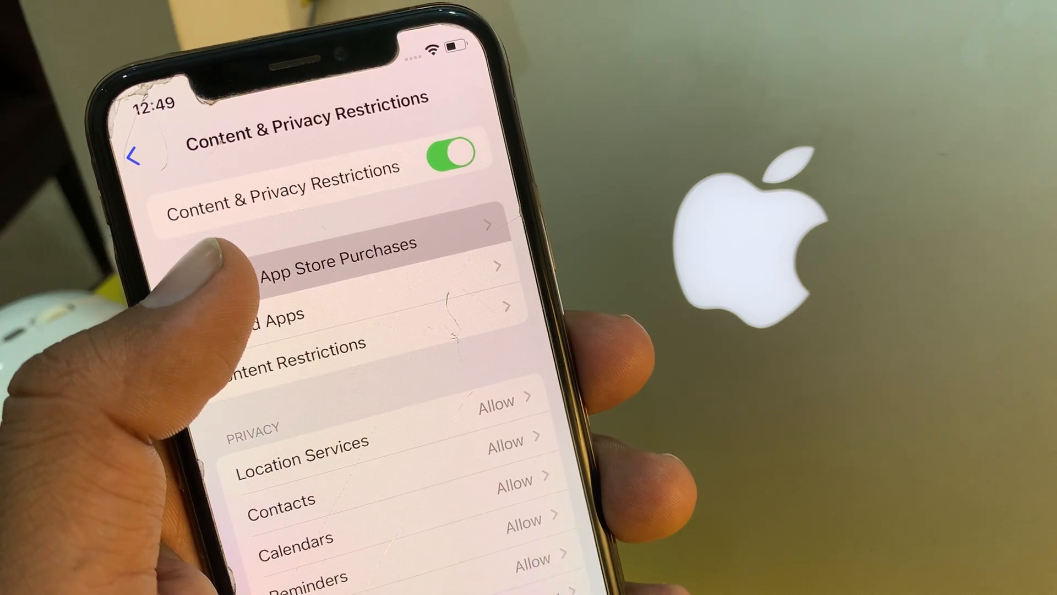
Open iTunes & App Store Purchases, view Installing Apps, then launch Safari.
click(337, 261)
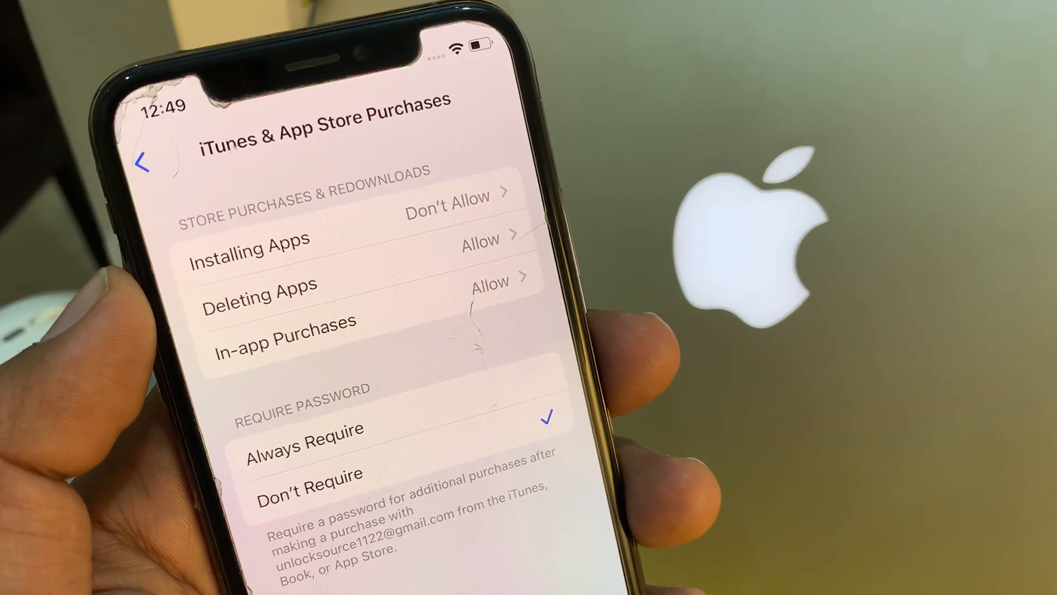
click(250, 239)
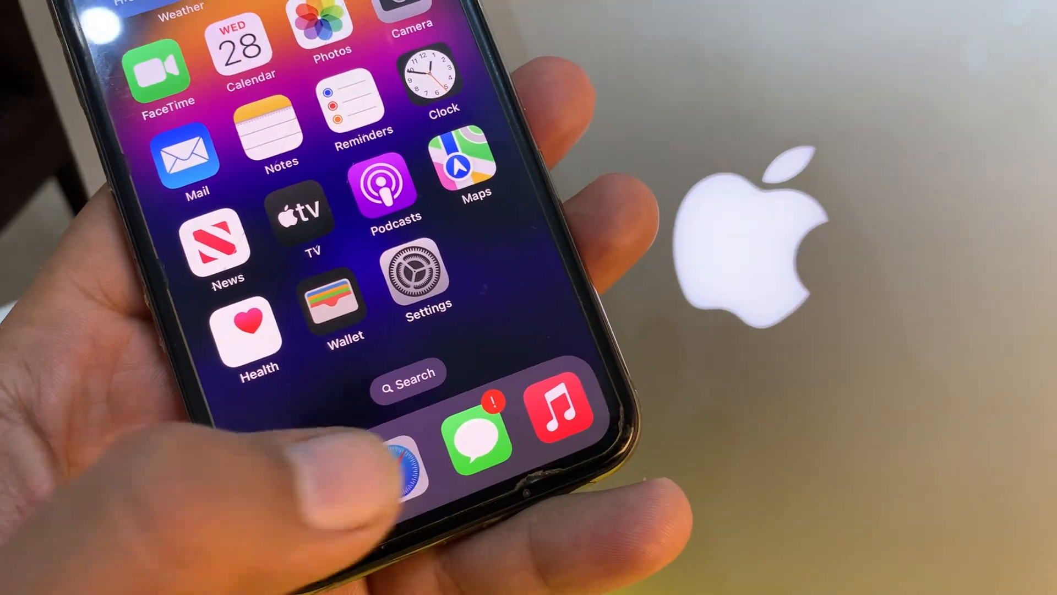
click(404, 458)
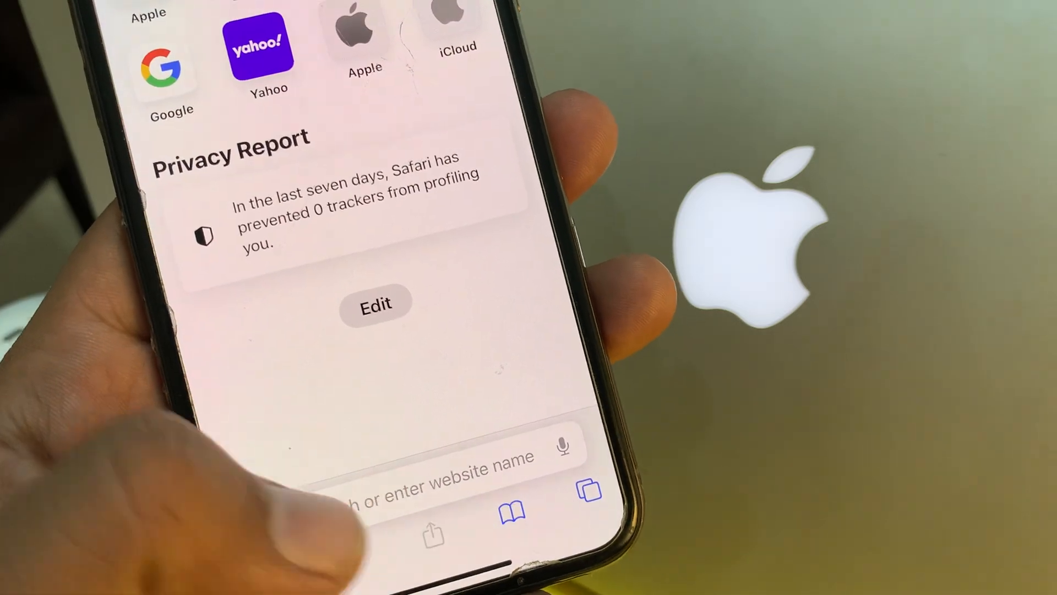
Tap Safari's address bar to start a web search.
click(431, 478)
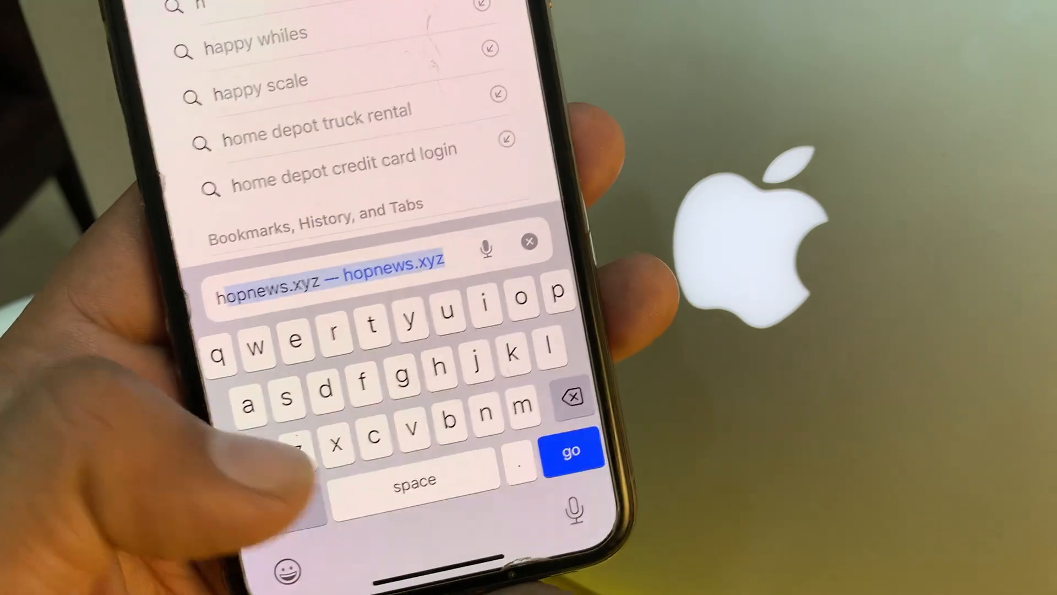